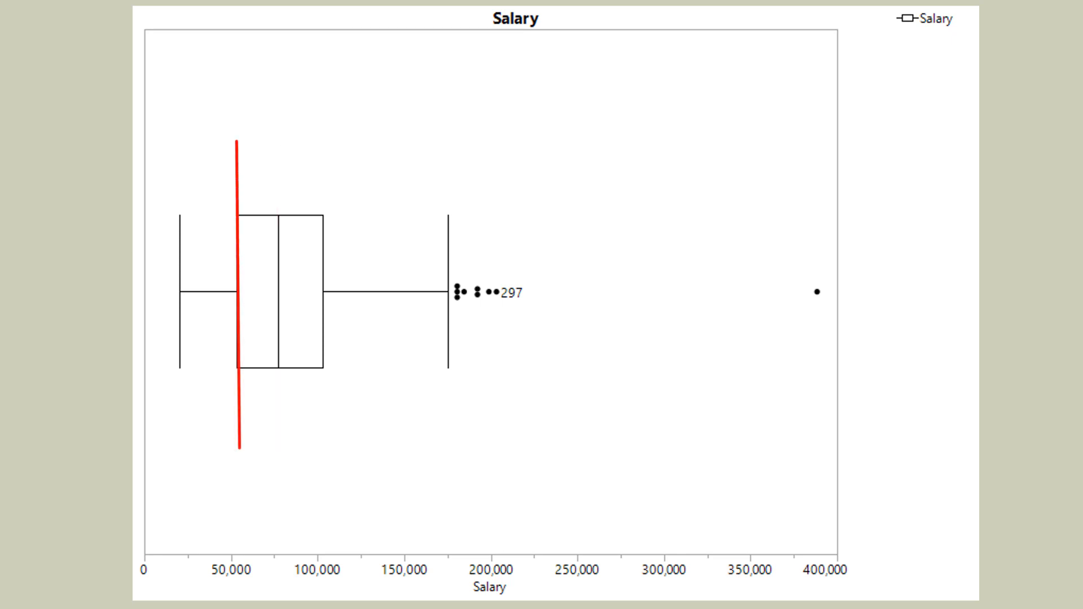
- Move the red reference line on the Salary box plot from the Q1 edge to the Q3 edge
drag(239, 297, 325, 297)
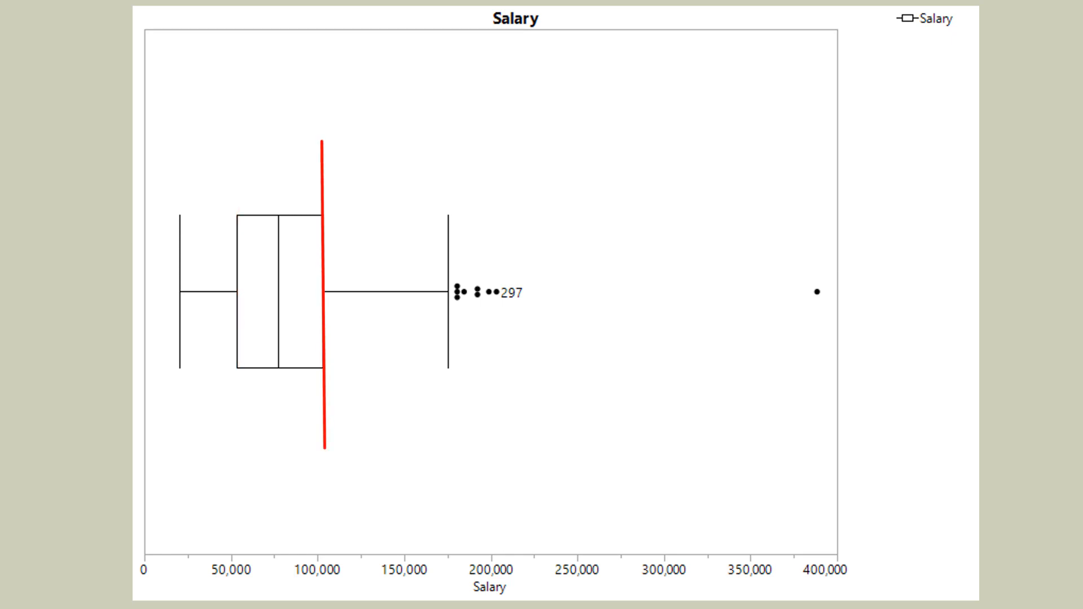